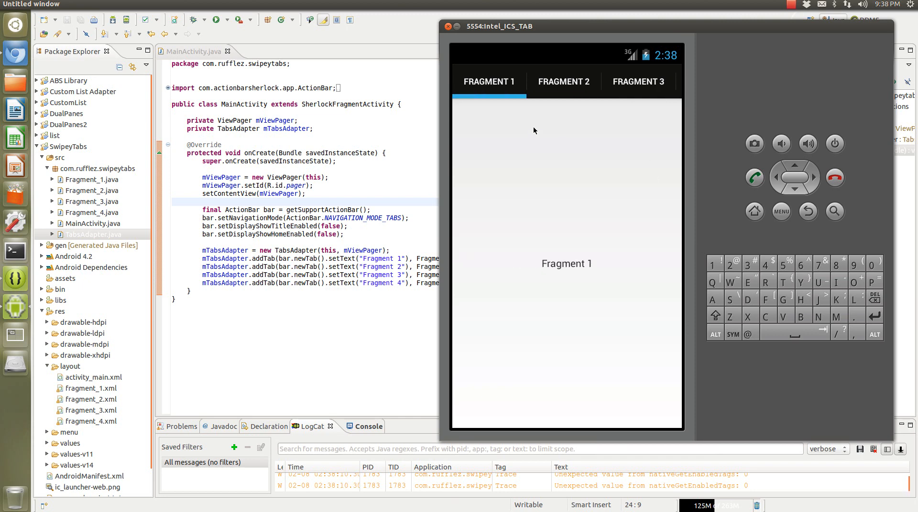
# Switch the running app between the Fragment 3, Fragment 2 and Fragment 4 tabs
pyautogui.click(570, 81)
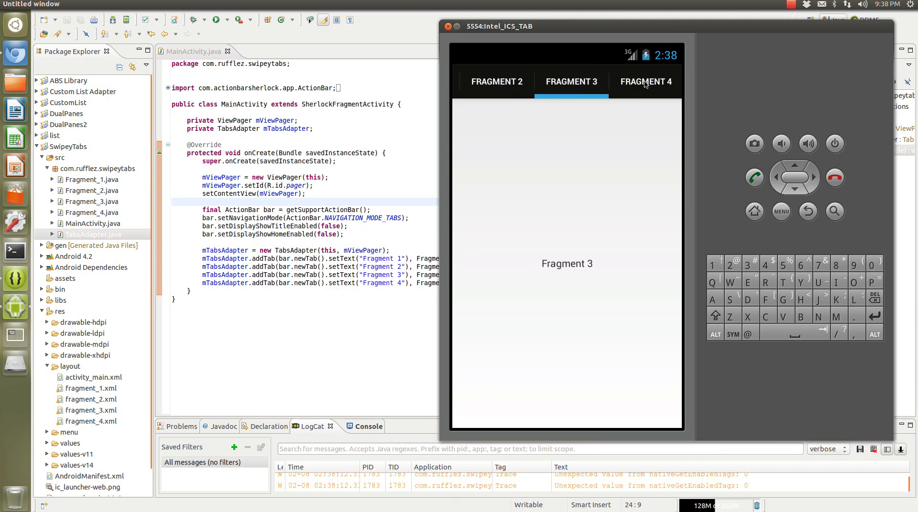
pyautogui.click(645, 81)
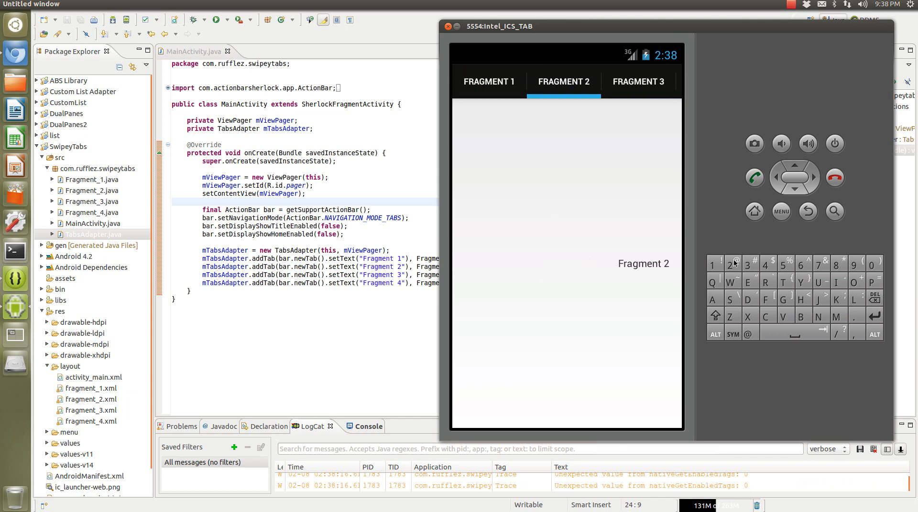
pyautogui.click(637, 81)
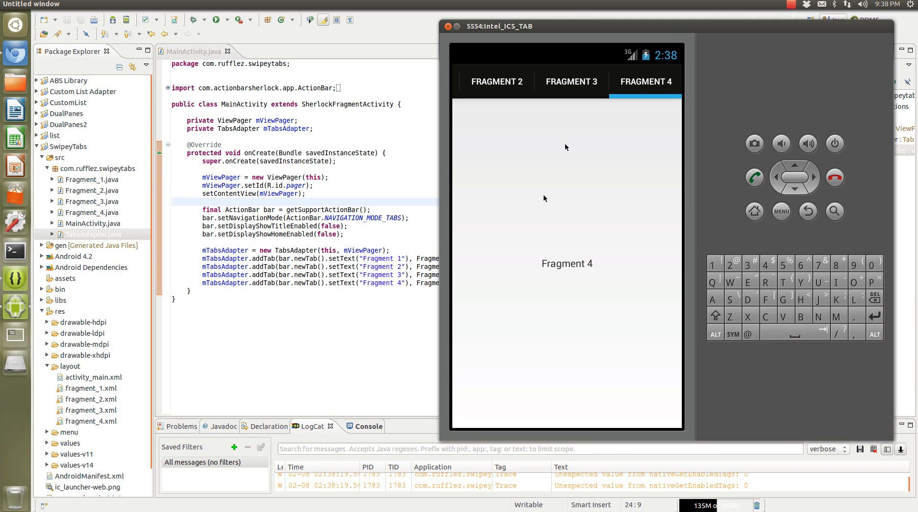
pyautogui.moveTo(665, 164)
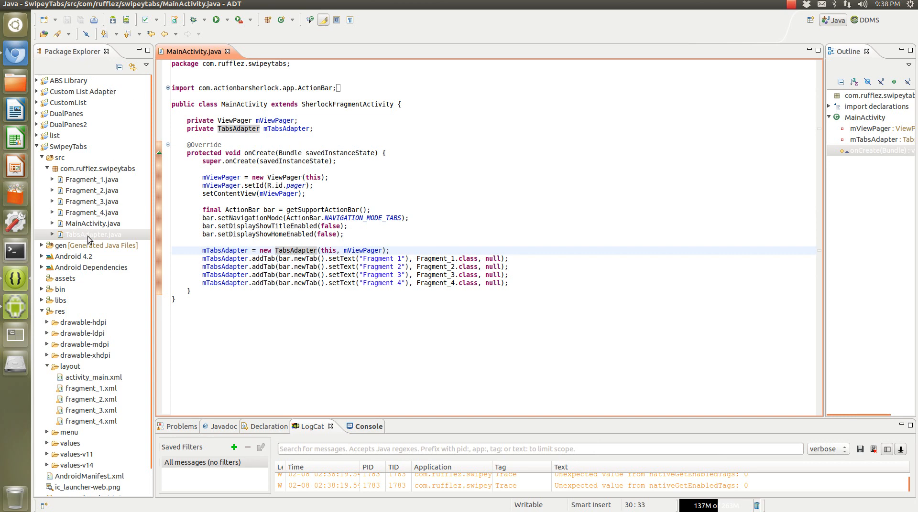
pyautogui.moveTo(89, 237)
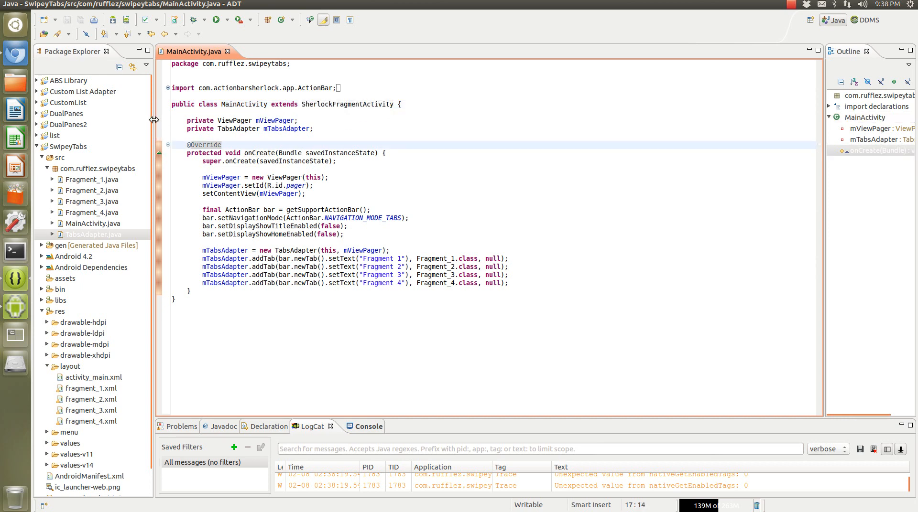
pyautogui.moveTo(235, 120)
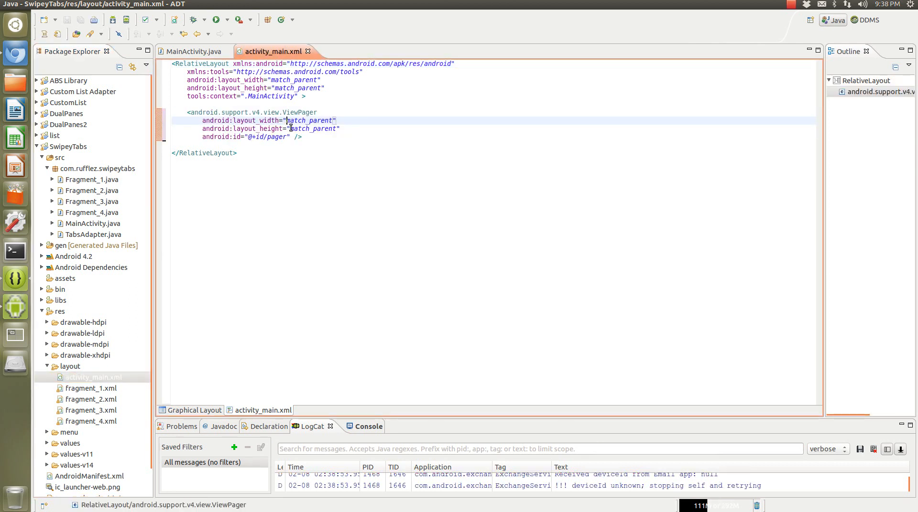
pyautogui.click(287, 136)
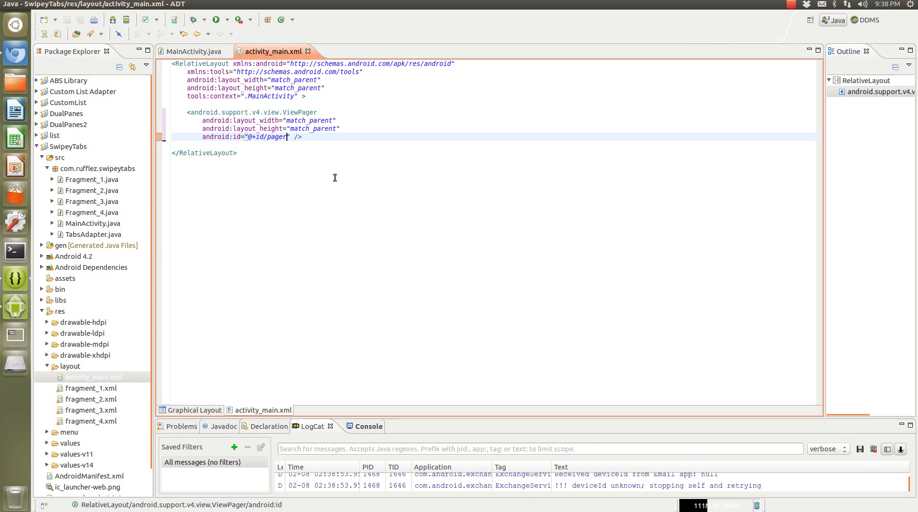
pyautogui.click(296, 129)
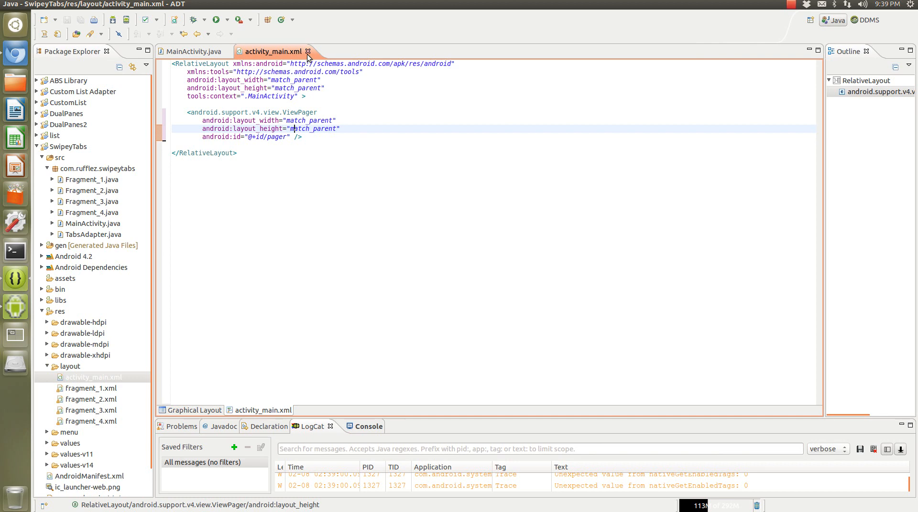
pyautogui.click(193, 51)
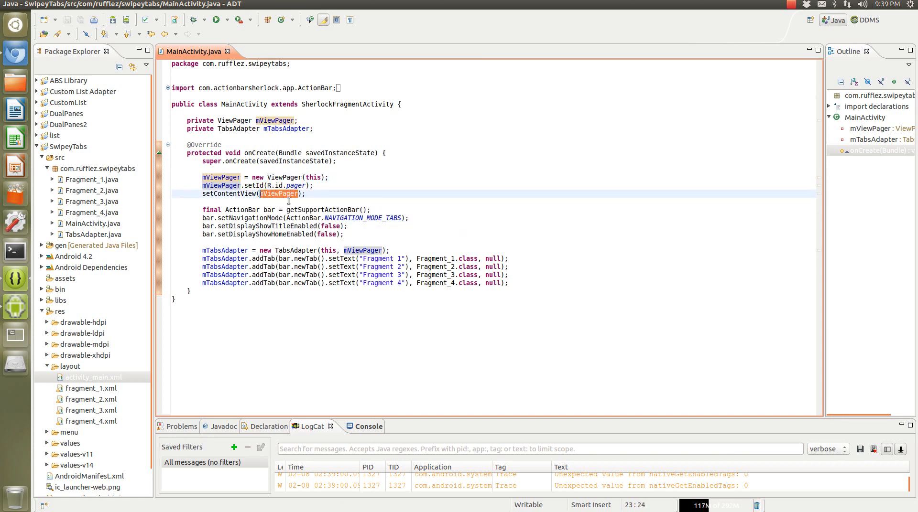
pyautogui.moveTo(280, 194)
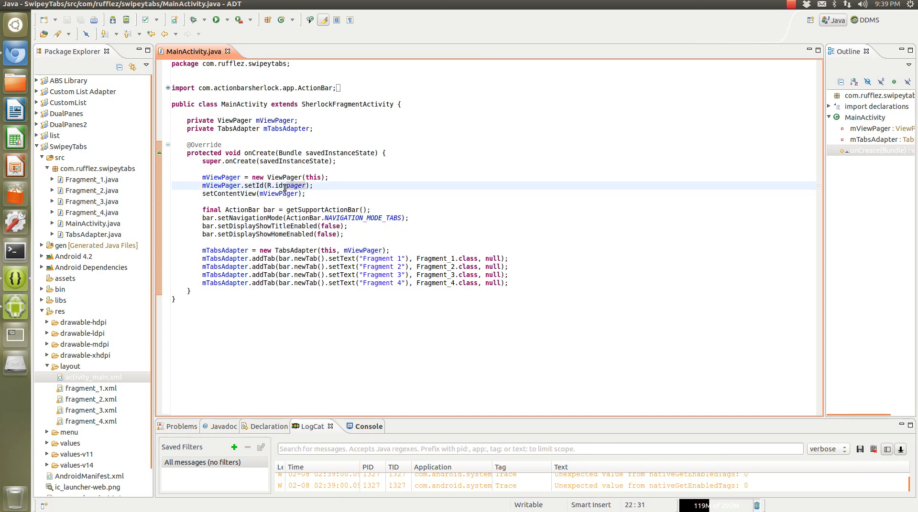
pyautogui.moveTo(284, 195)
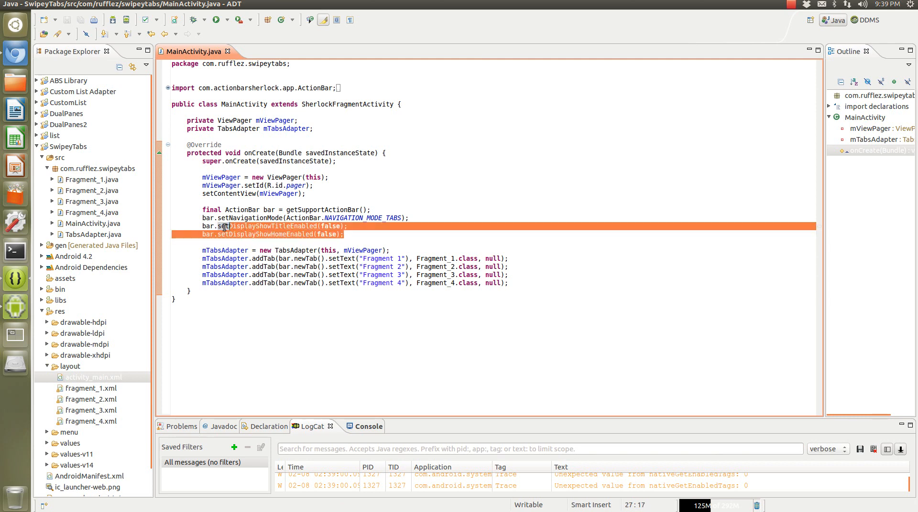
# Delete the setDisplayShowTitleEnabled(false) and setDisplayShowHomeEnabled(false) lines from onCreate
pyautogui.press('Delete')
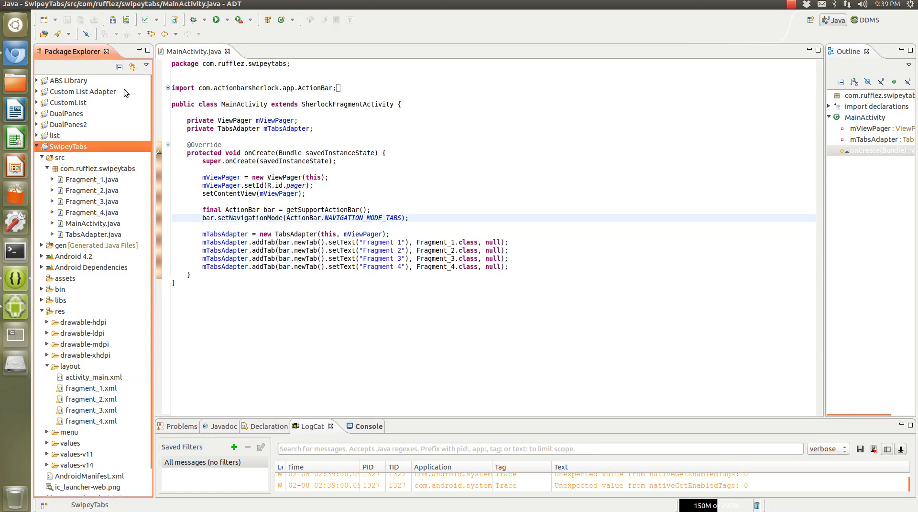
# Run the updated SwipeyTabs project so the emulator relaunches it
pyautogui.click(216, 19)
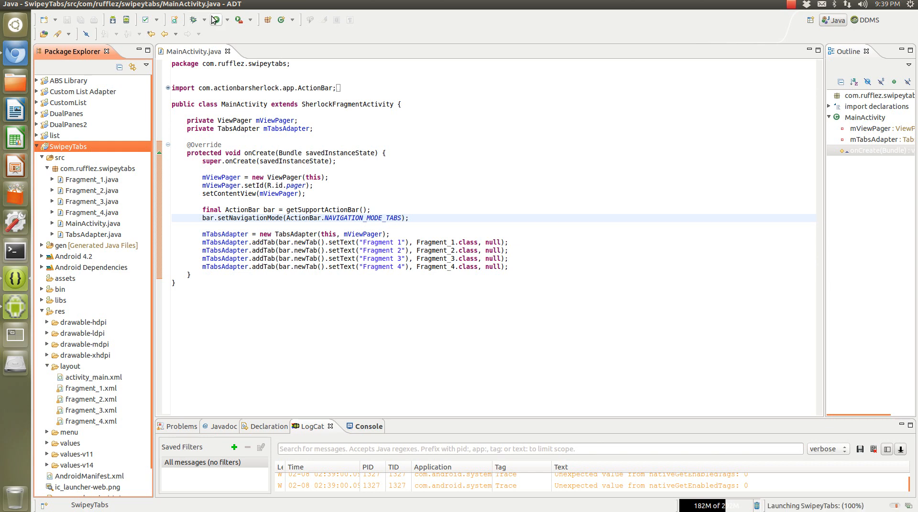
pyautogui.moveTo(9, 302)
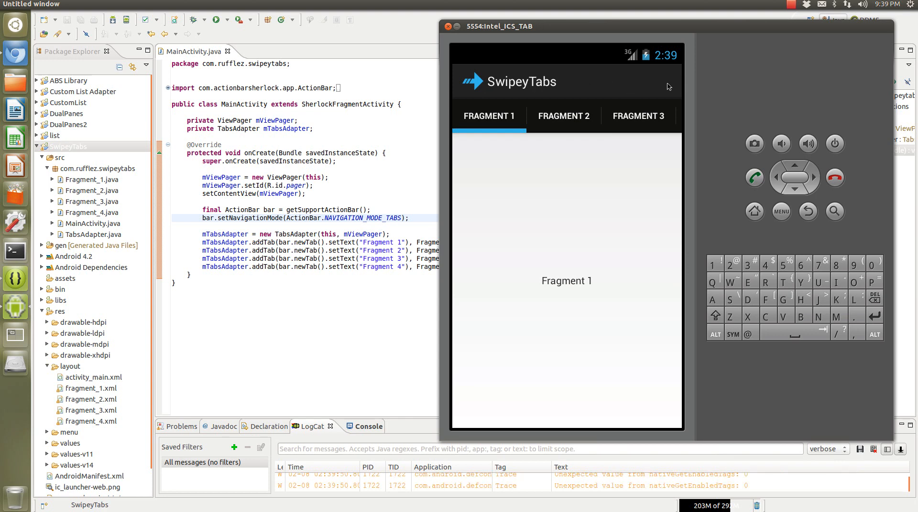
pyautogui.moveTo(580, 94)
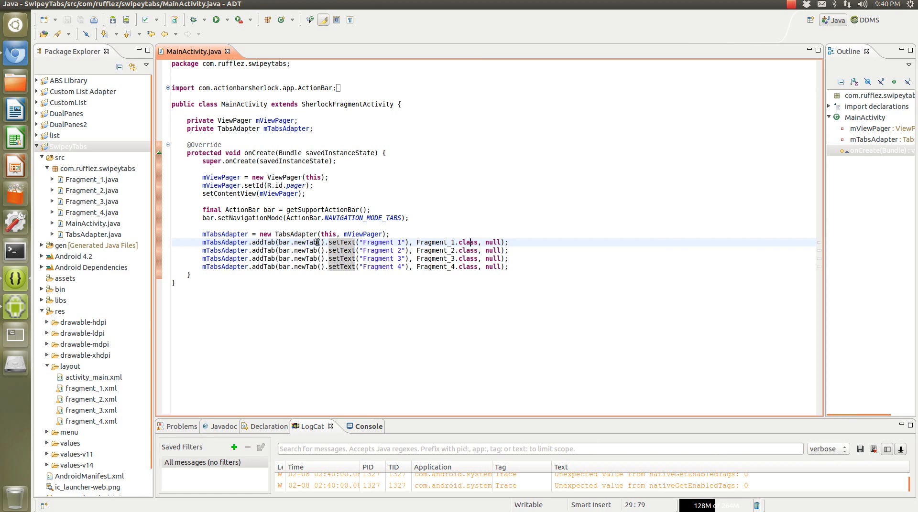
# Review the addTab lines in MainActivity.java, then close its editor
pyautogui.doubleClick(384, 242)
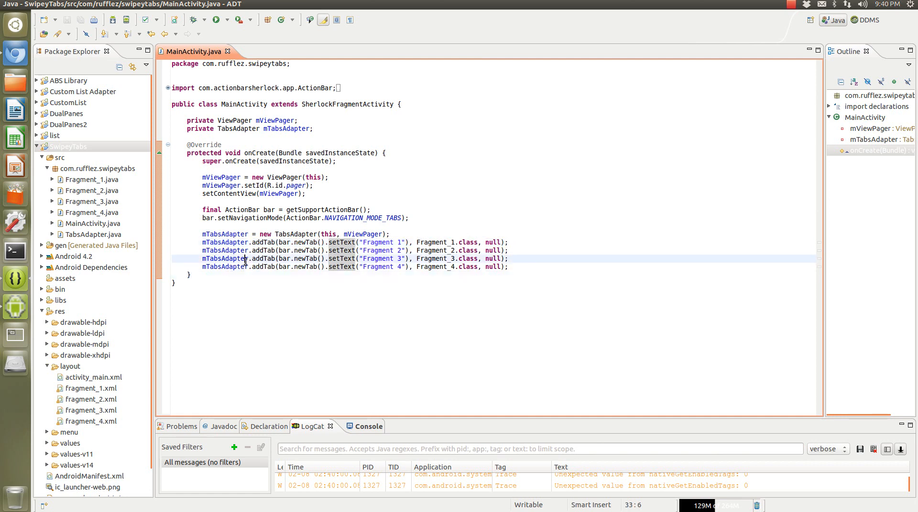
pyautogui.click(351, 263)
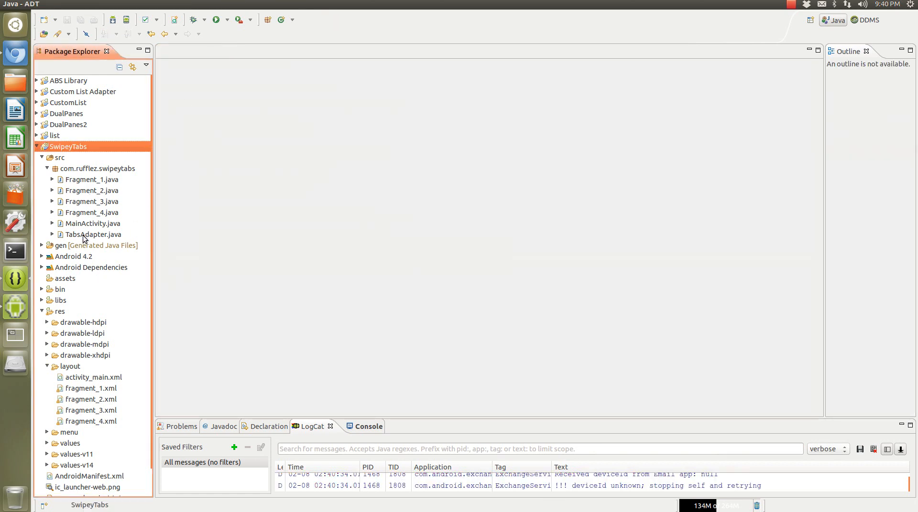
# Open TabsAdapter.java and examine its class declaration, implemented listener interfaces and TabInfo class
pyautogui.doubleClick(93, 235)
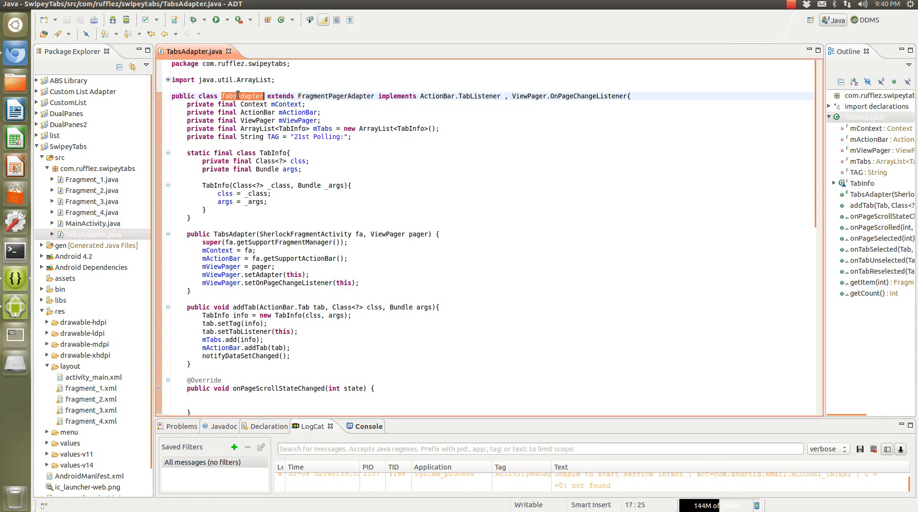
pyautogui.click(327, 96)
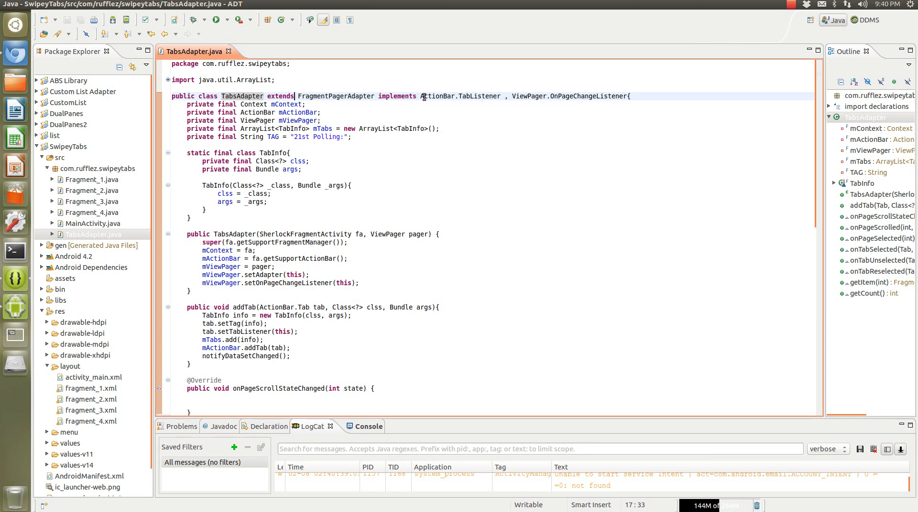
pyautogui.doubleClick(460, 96)
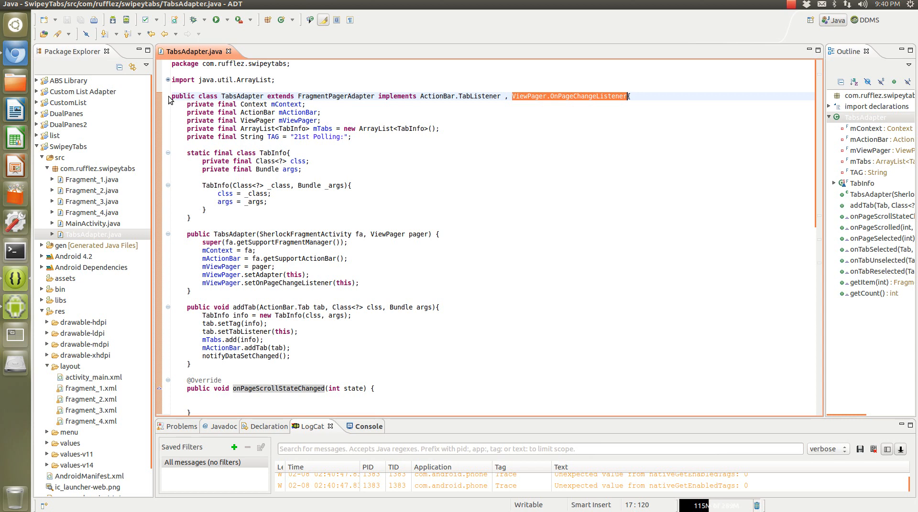
pyautogui.scroll(-3)
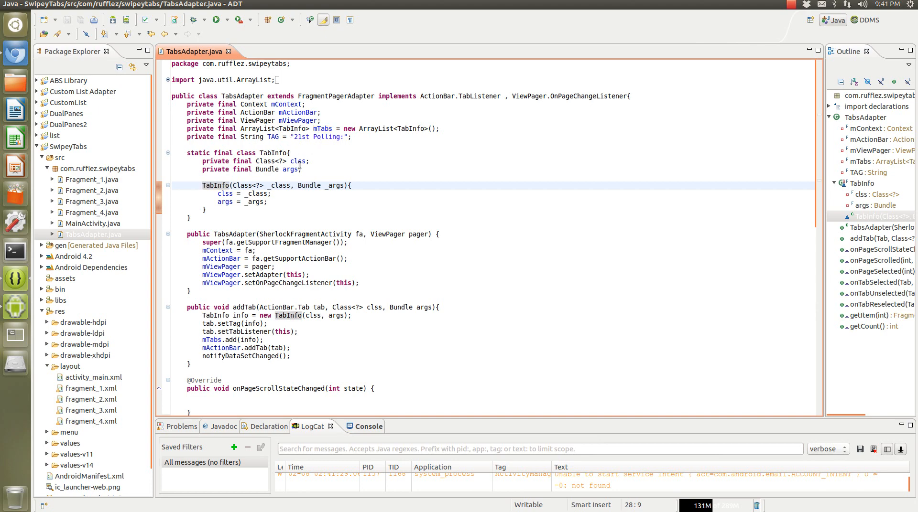
pyautogui.scroll(-3)
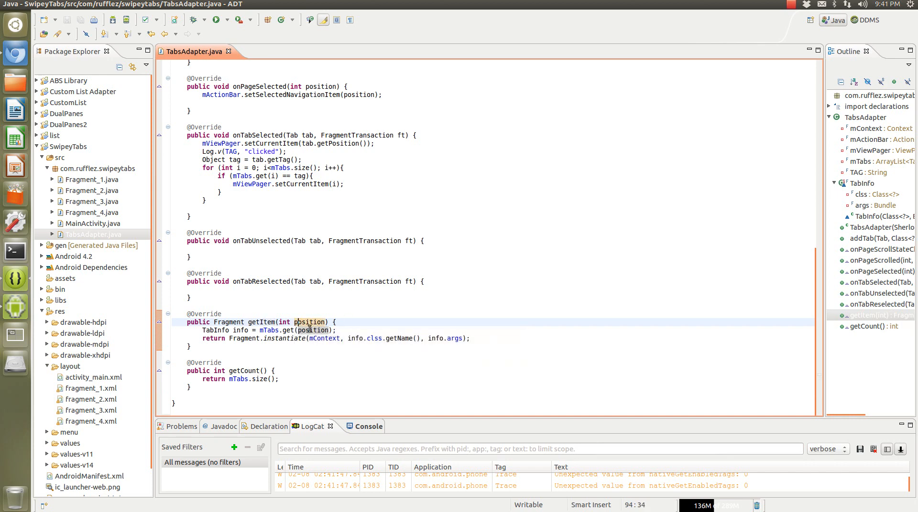
pyautogui.moveTo(15, 314)
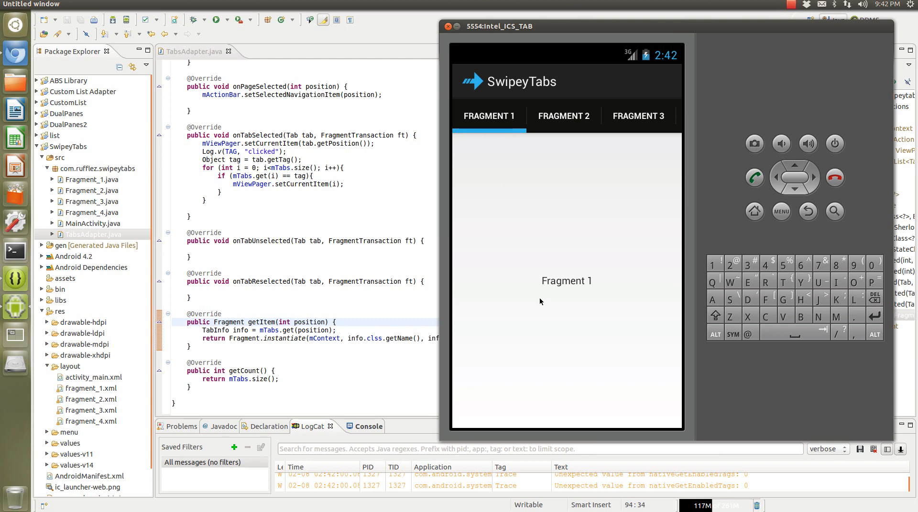
pyautogui.moveTo(573, 177)
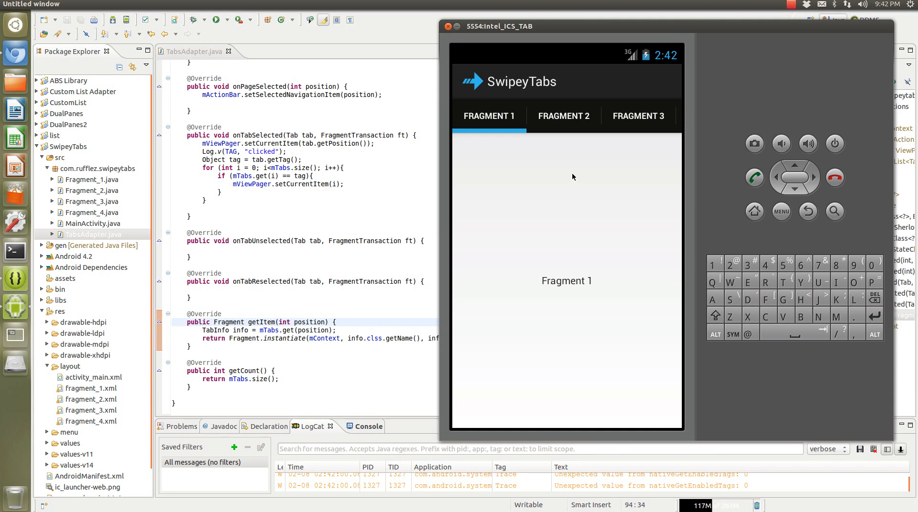
pyautogui.moveTo(521, 175)
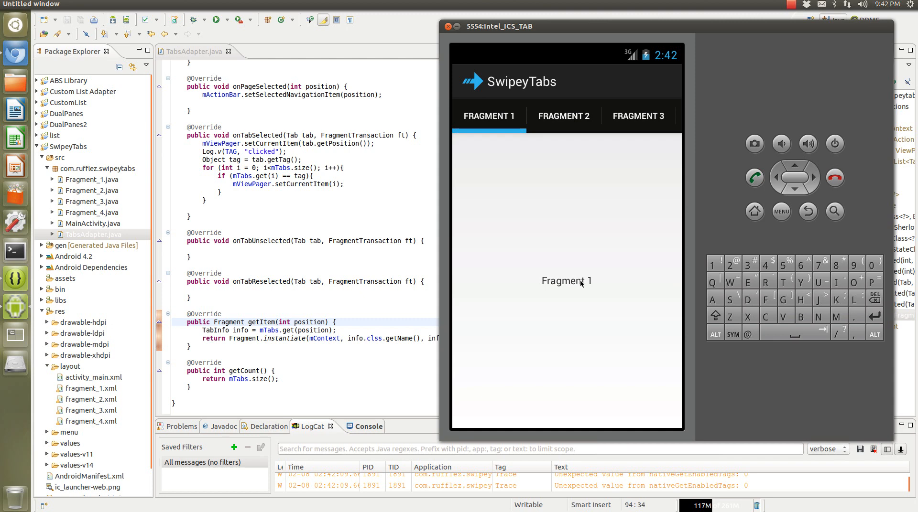
pyautogui.moveTo(664, 272)
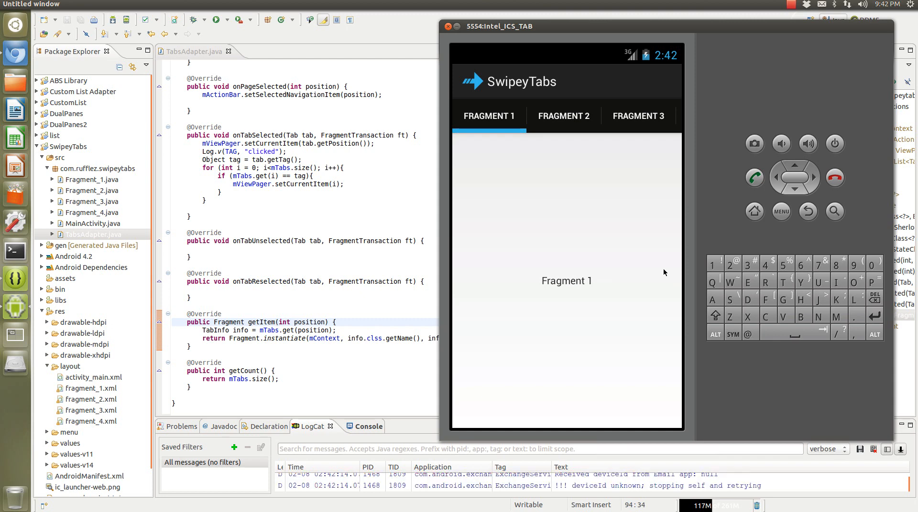
# Switch the emulator app to Fragment 2, then return to the onTabSelected code in Eclipse
pyautogui.click(562, 116)
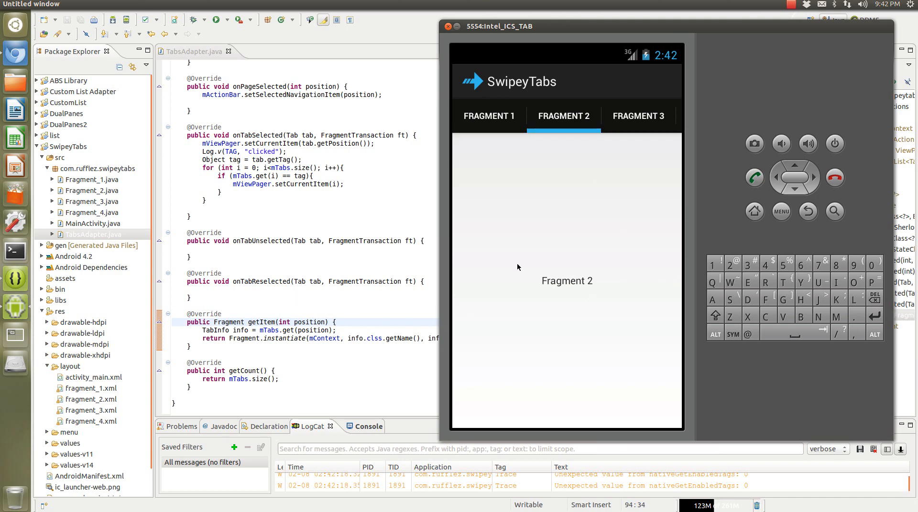
pyautogui.click(447, 26)
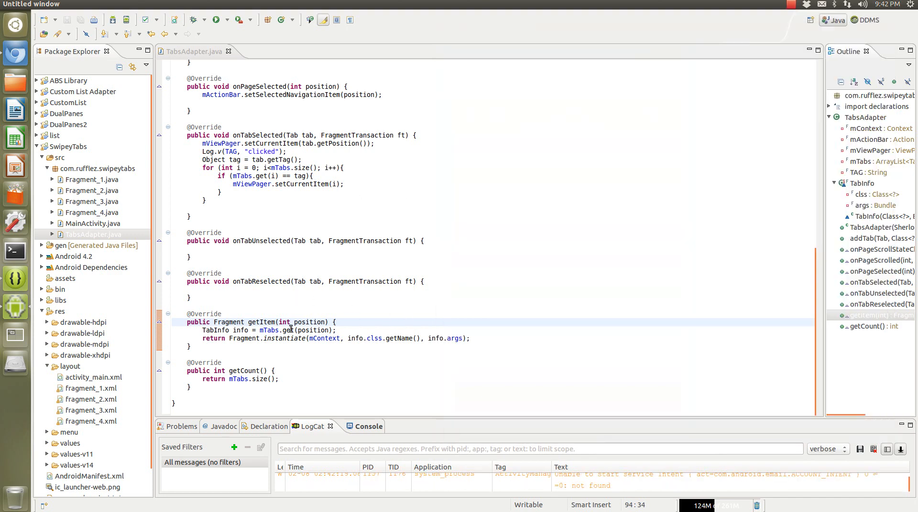
pyautogui.scroll(3)
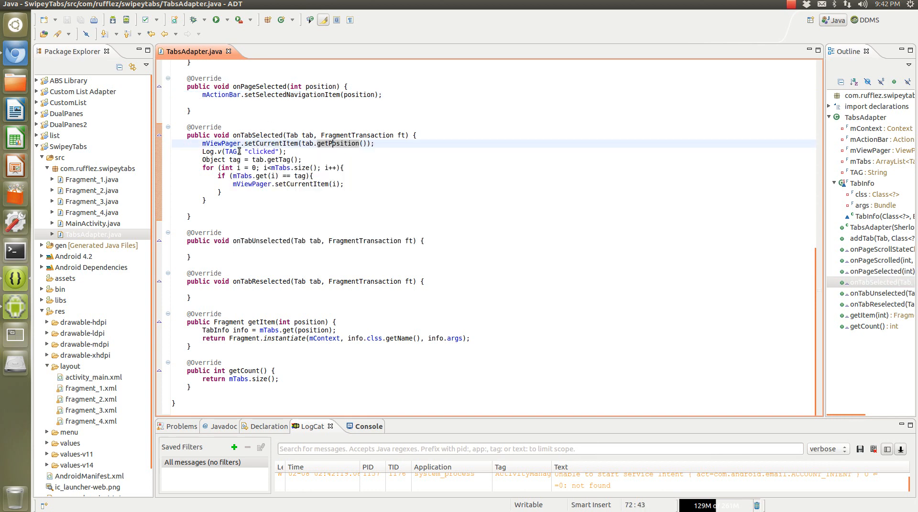
pyautogui.moveTo(269, 144)
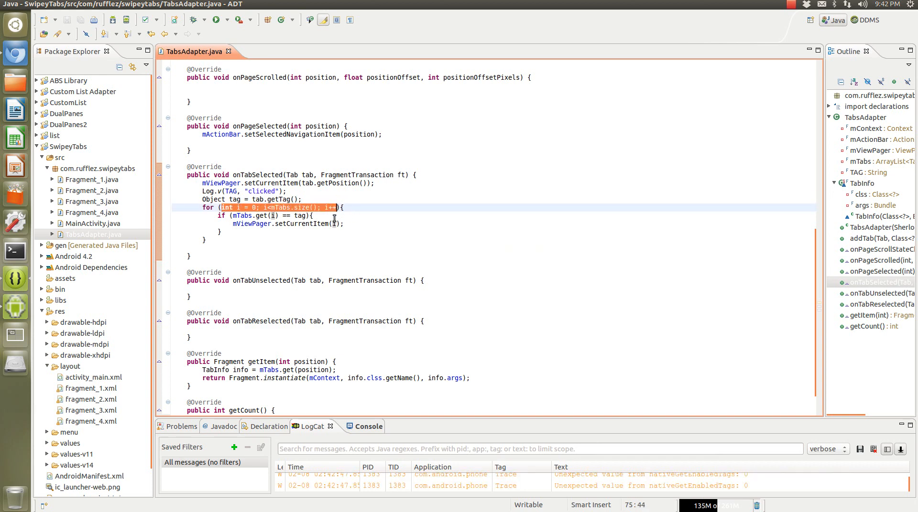
pyautogui.moveTo(292, 207)
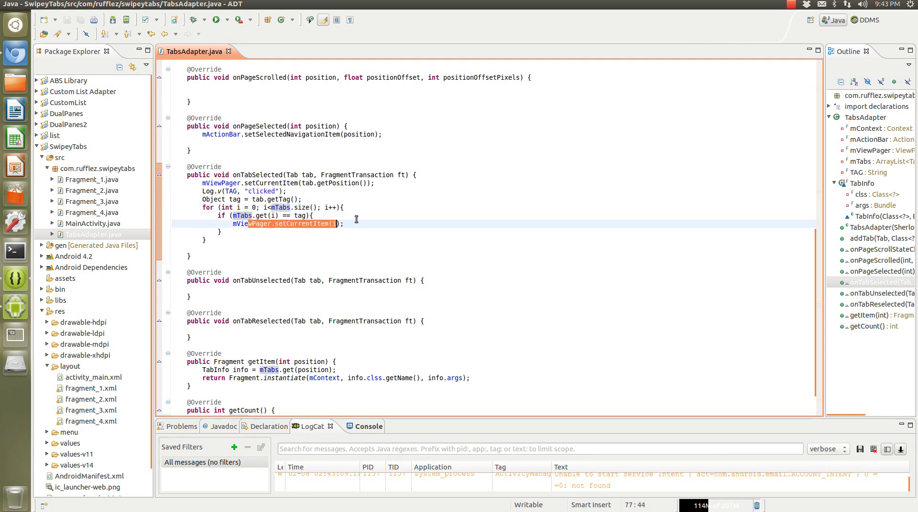
pyautogui.scroll(-3)
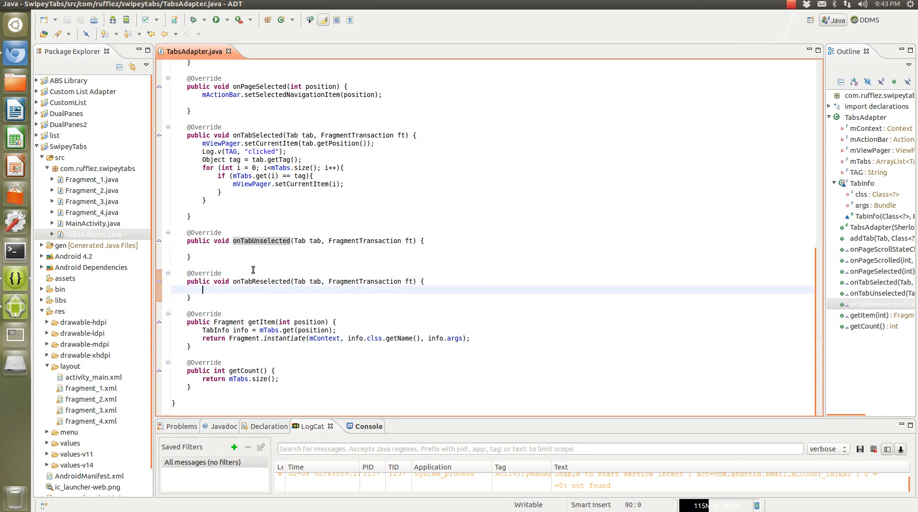
pyautogui.moveTo(255, 252)
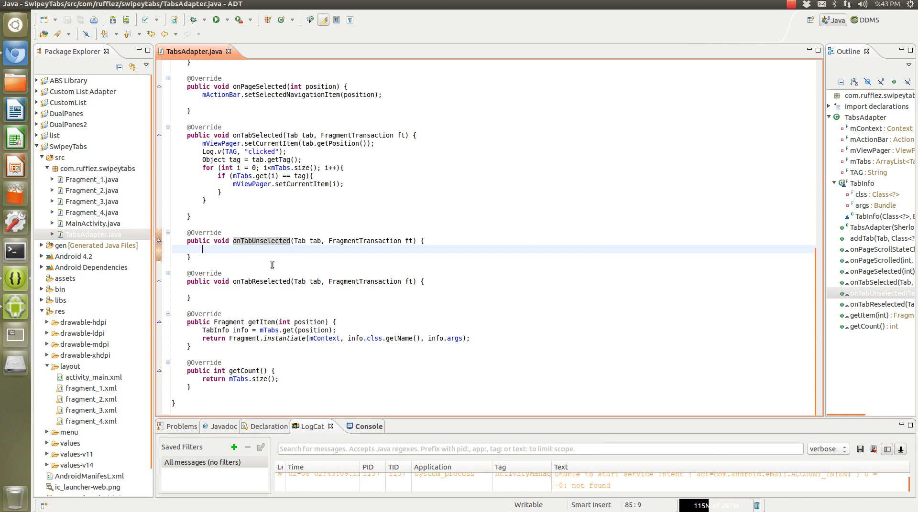
pyautogui.moveTo(234, 247)
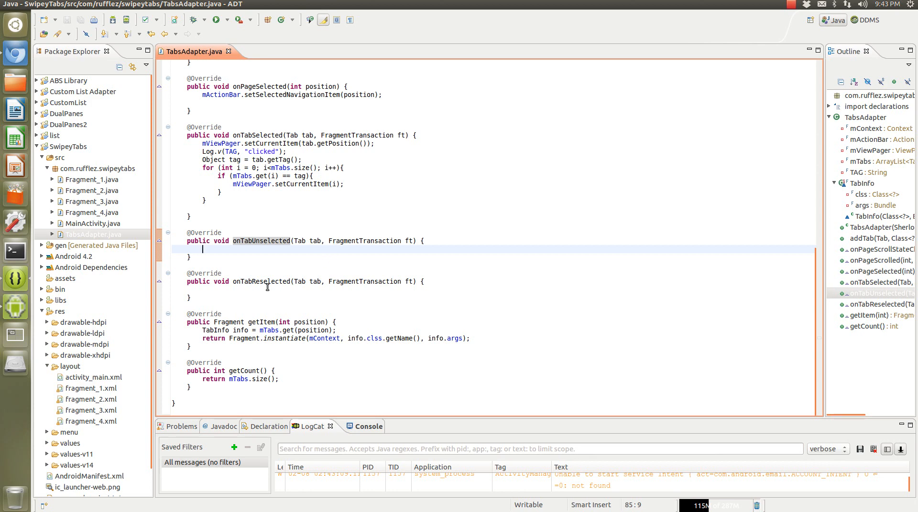
pyautogui.click(270, 282)
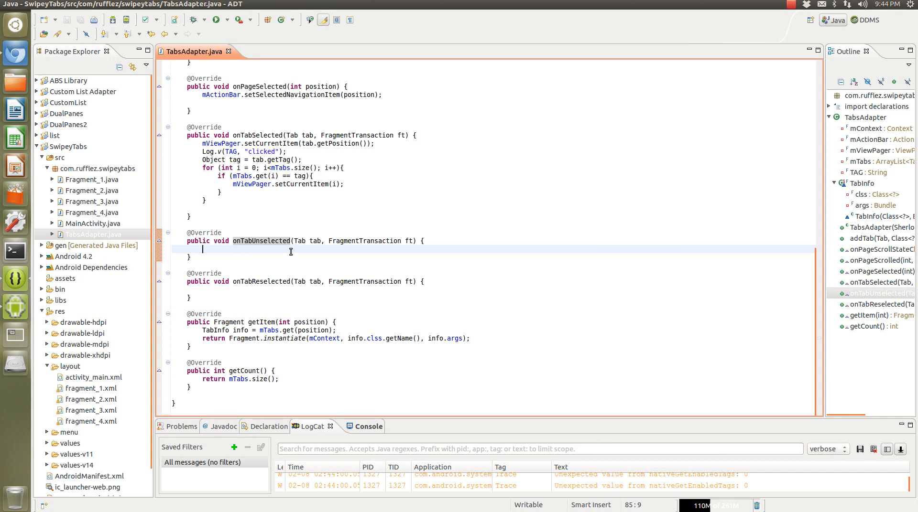
# Add Toast.makeText(mContext, "You've deselected a tab", Toast.LENGTH_SHORT).show() in onTabUnselected and save
pyautogui.write('Toast.')
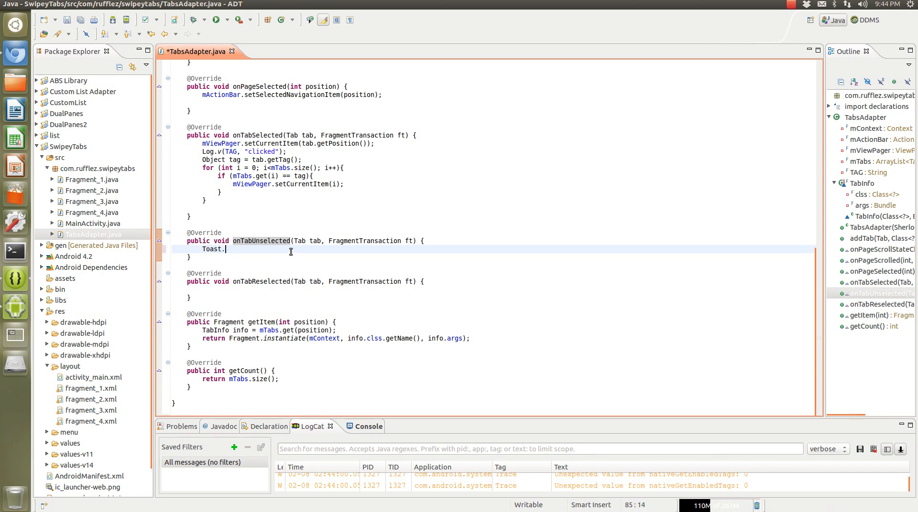
pyautogui.write('makeText(mContext, "", duration')
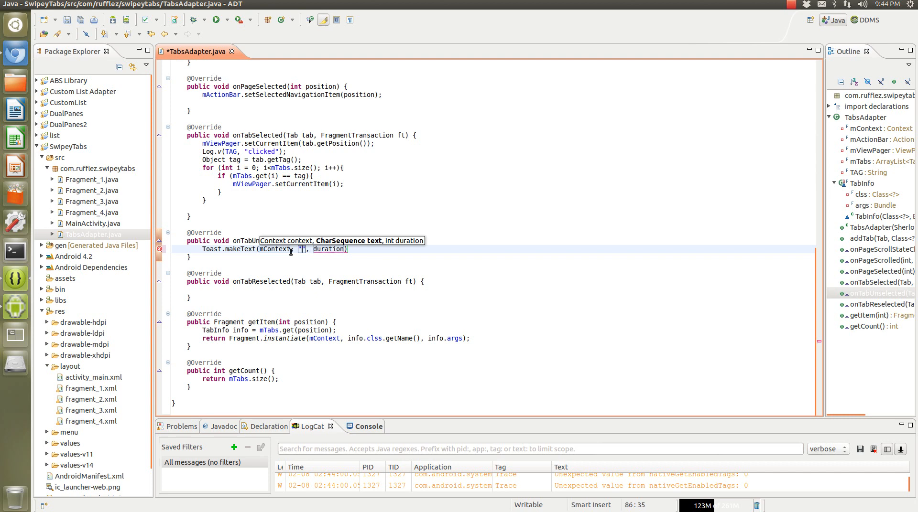
pyautogui.write("You've d")
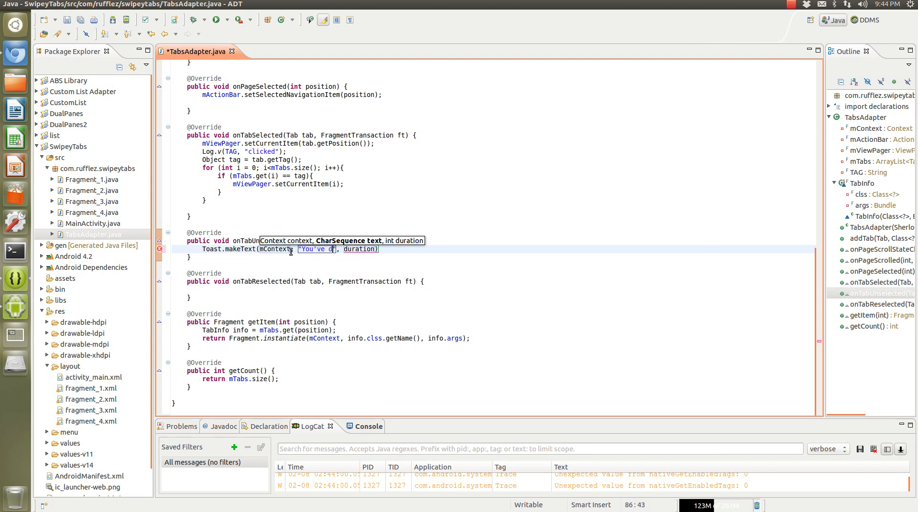
pyautogui.write('eselected')
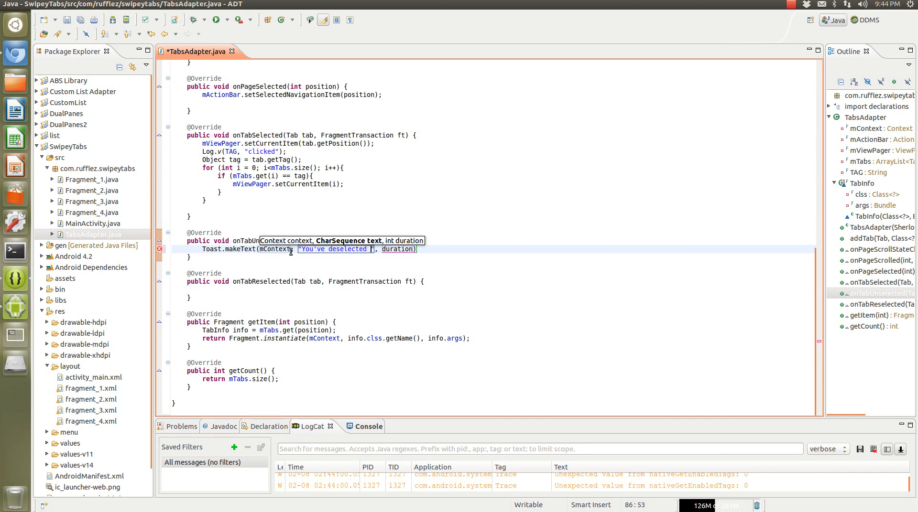
pyautogui.write('a tab')
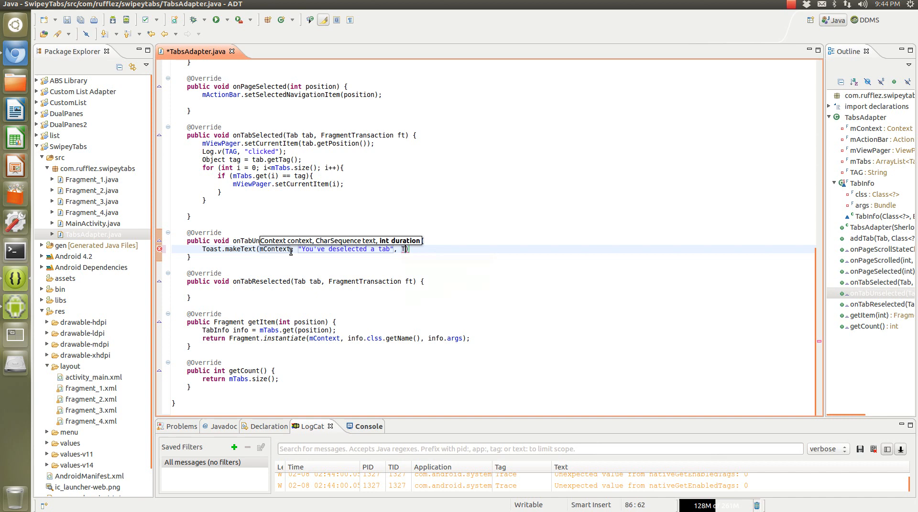
pyautogui.write('oast.LENGTH_SHORT')
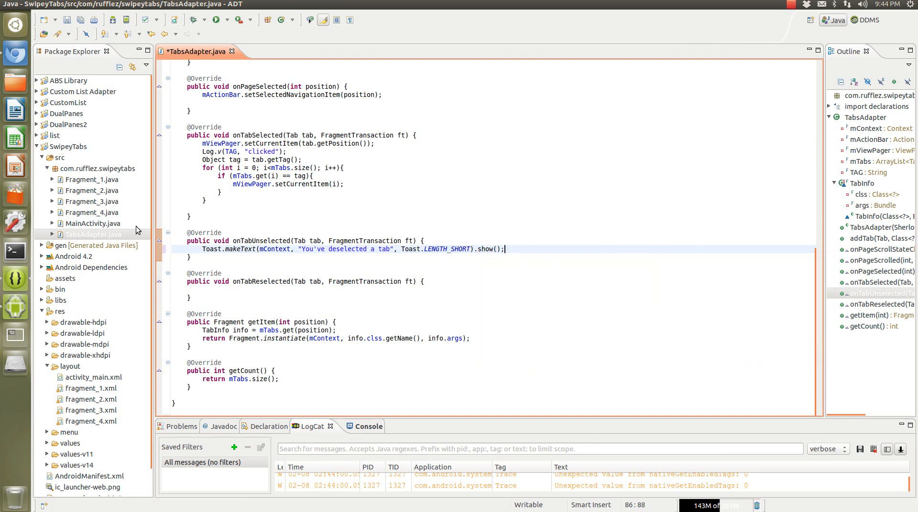
pyautogui.press('ctrl+s')
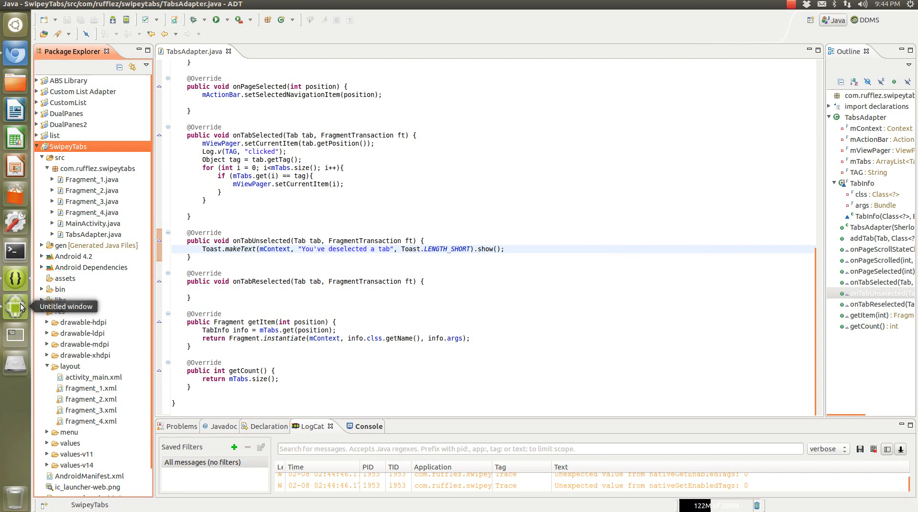
pyautogui.click(17, 306)
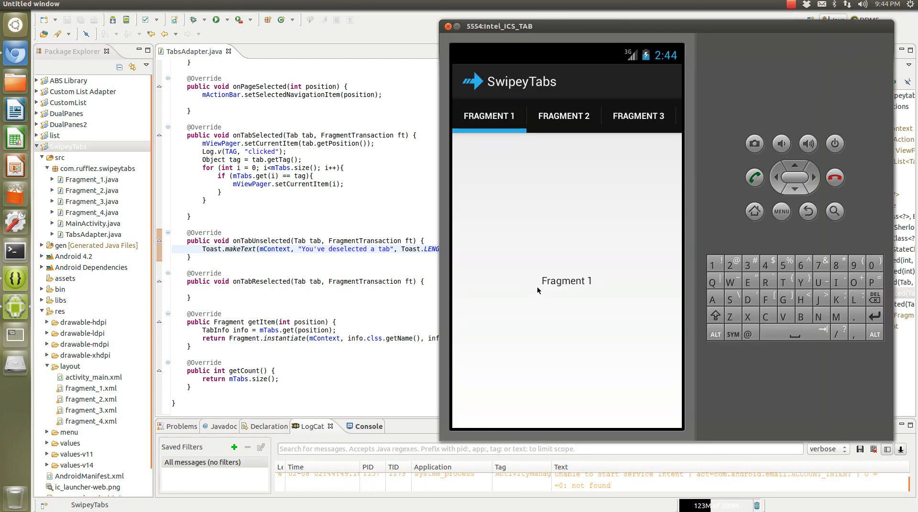
pyautogui.moveTo(548, 291)
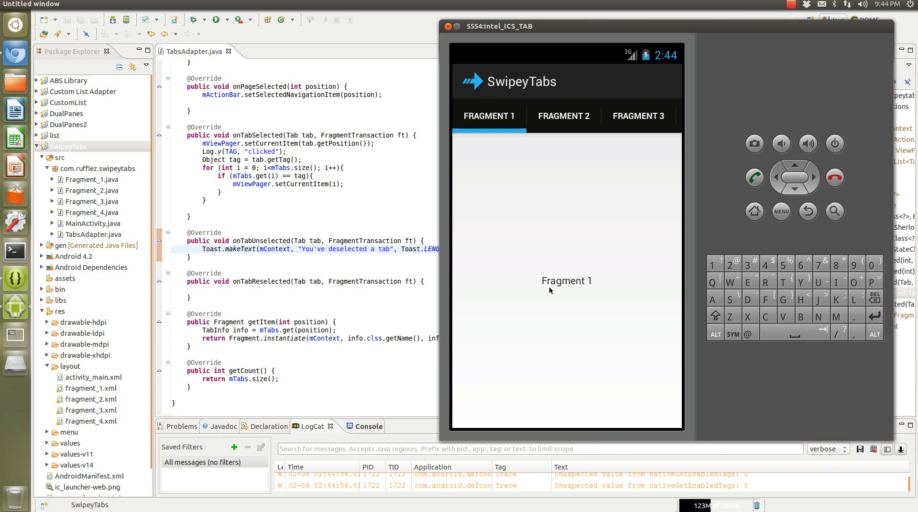
pyautogui.moveTo(635, 216)
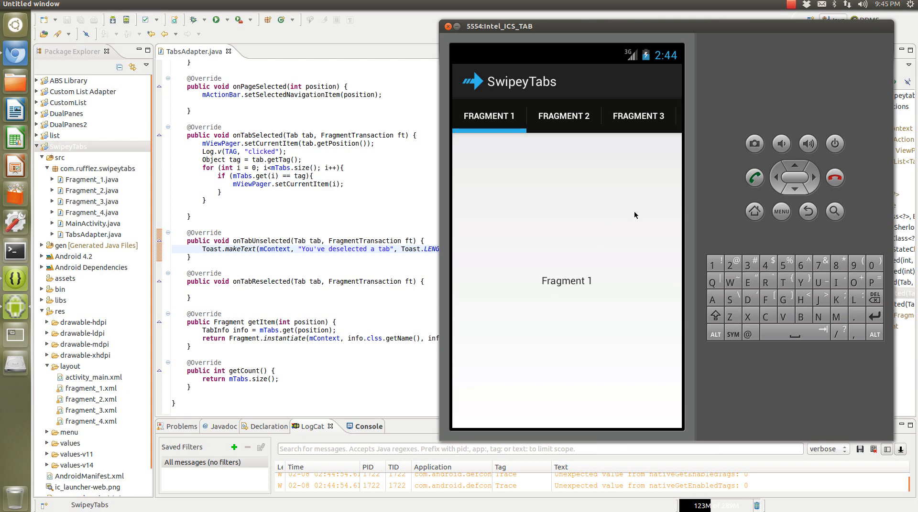
pyautogui.click(562, 115)
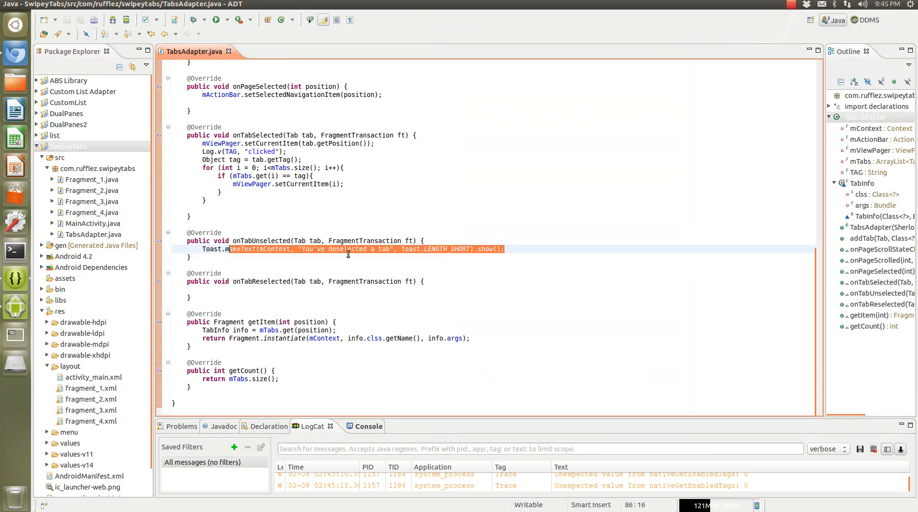
# Return to the top of TabsAdapter.java and look over the TabInfo class fields
pyautogui.click(361, 249)
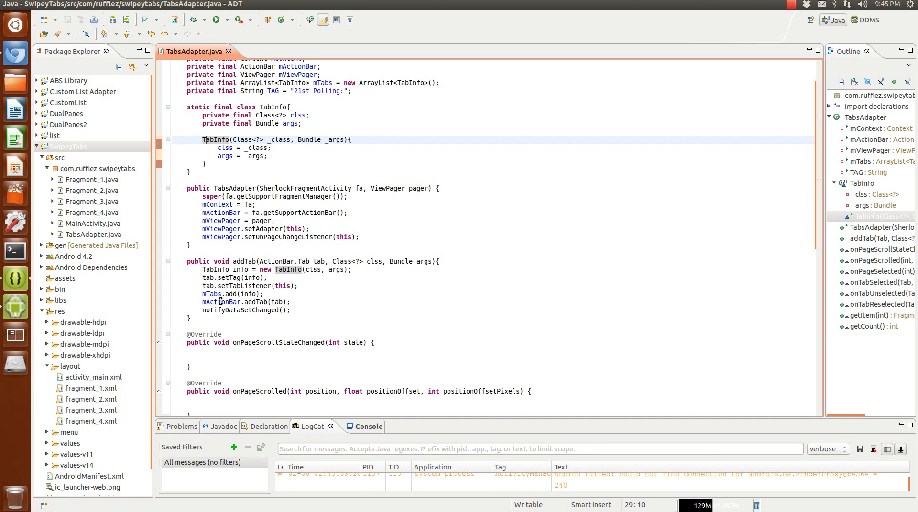
pyautogui.click(242, 294)
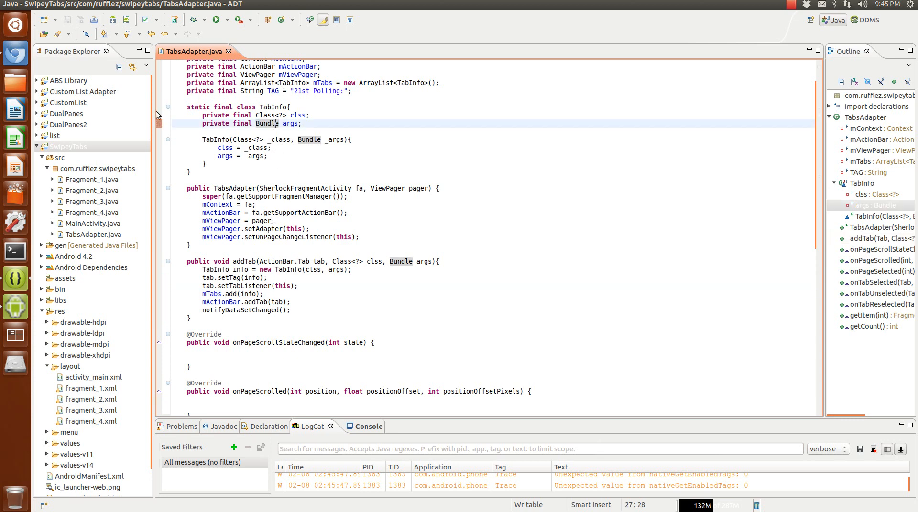
pyautogui.moveTo(254, 211)
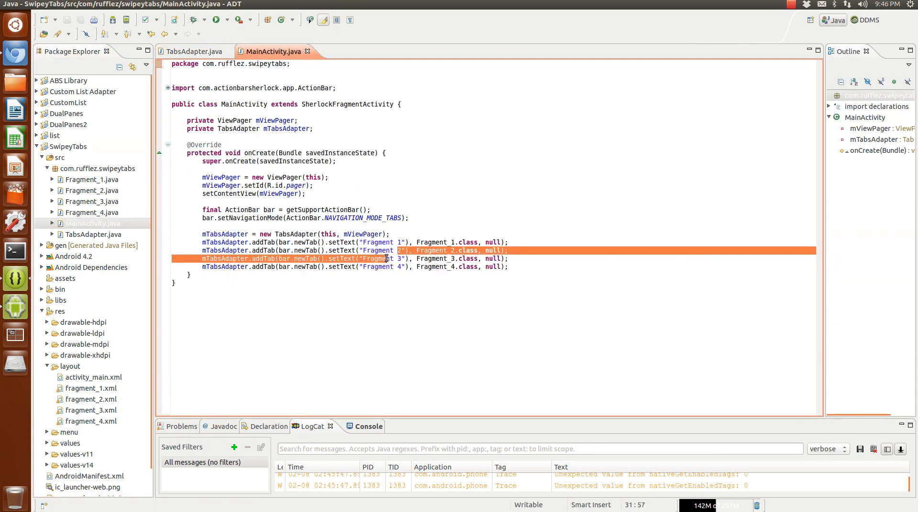
# Close MainActivity.java and return to the addTab method in TabsAdapter.java
pyautogui.click(193, 51)
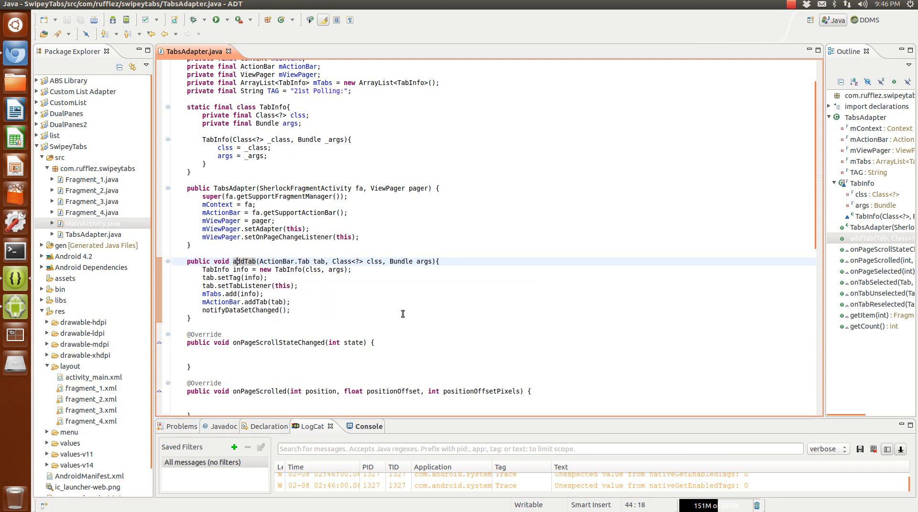
pyautogui.moveTo(278, 228)
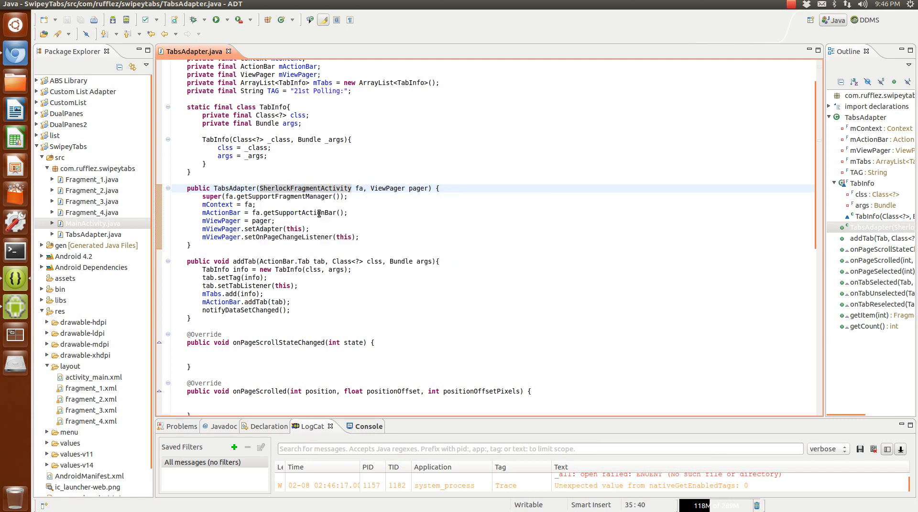
# Review the TabsAdapter constructor's activity parameter, mContext and getSupportActionBar lines, then bring the emulator to front
pyautogui.doubleClick(295, 188)
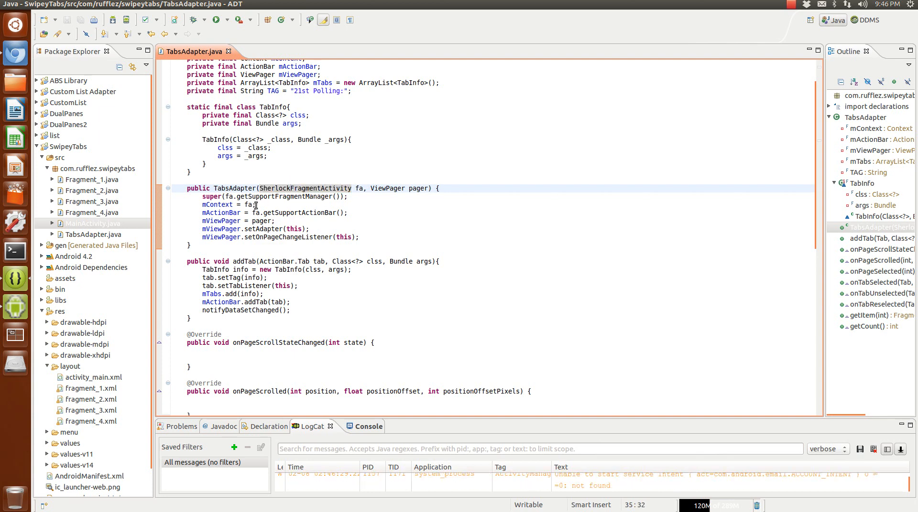
pyautogui.click(278, 213)
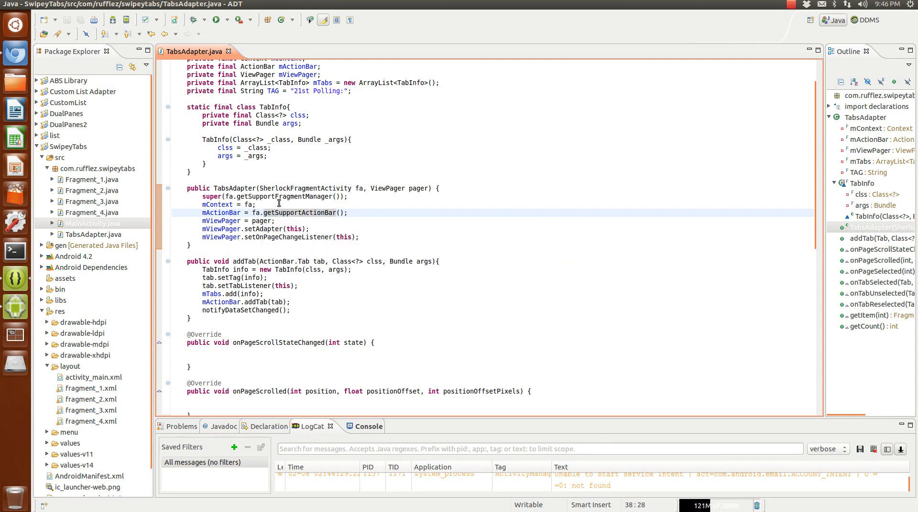
pyautogui.doubleClick(285, 212)
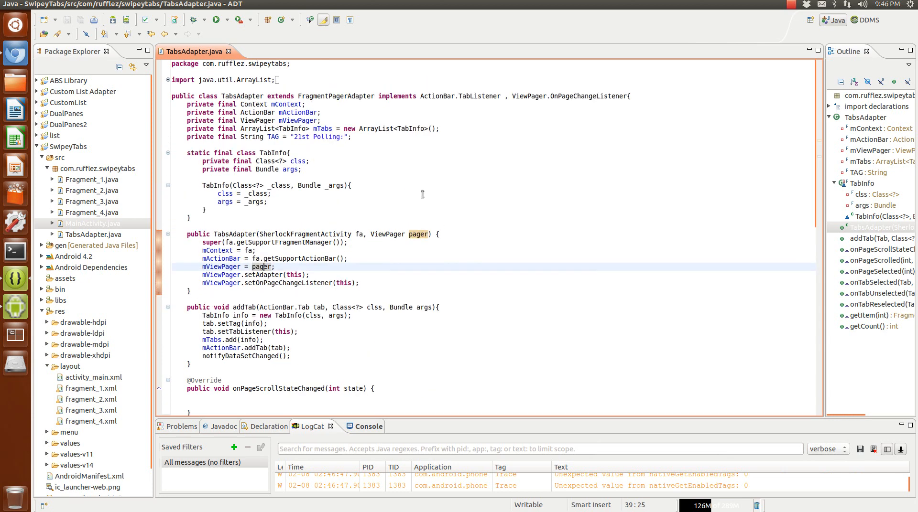
pyautogui.scroll(-3)
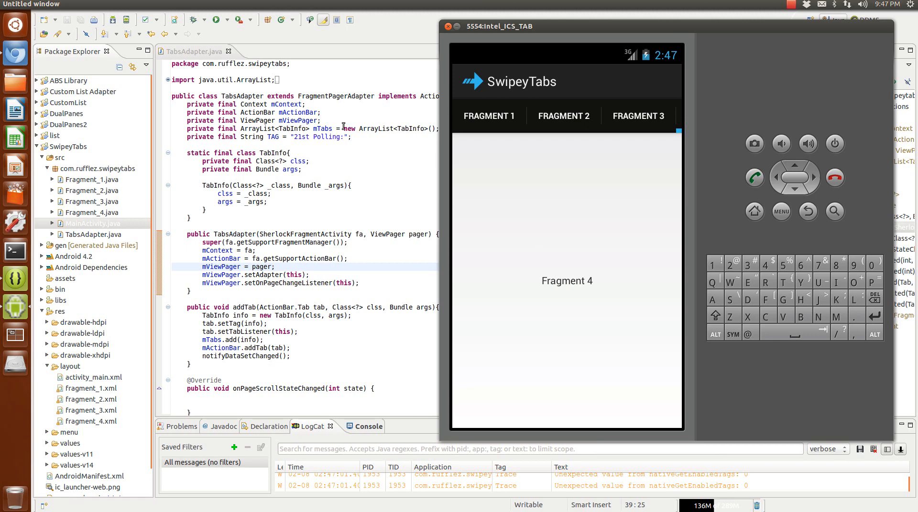
pyautogui.click(794, 4)
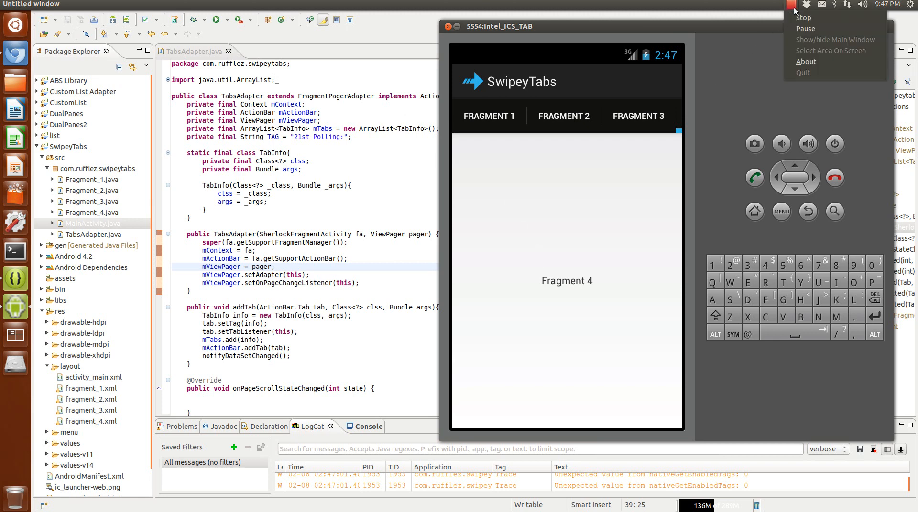